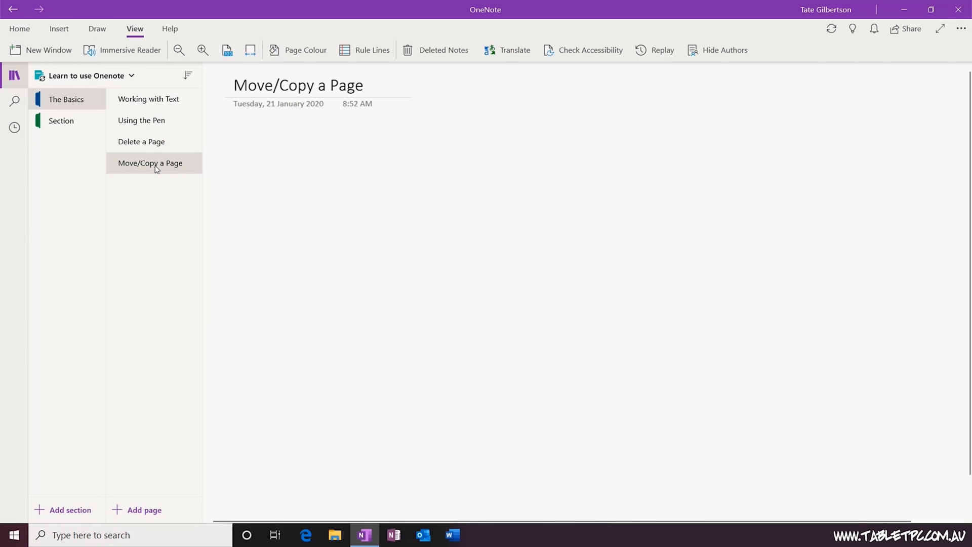
Drag the 'Move/Copy a Page' page from The Basics page list onto the 'Section' section tab.
left_click_drag(150, 162, 77, 116)
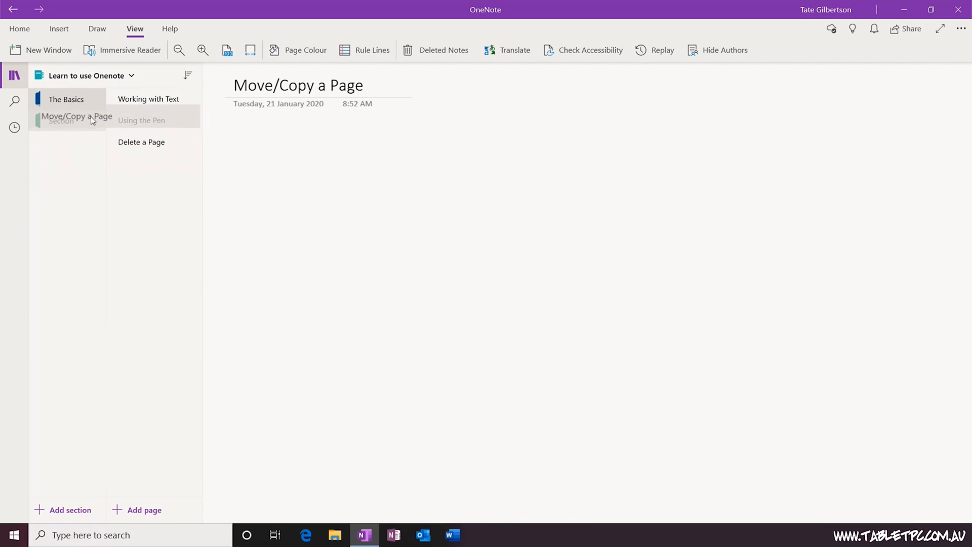
left_click(61, 120)
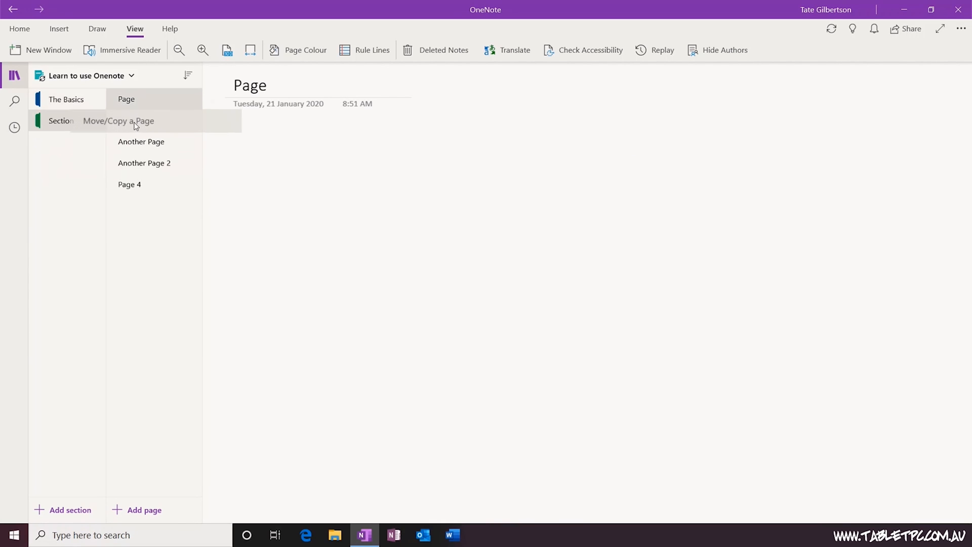